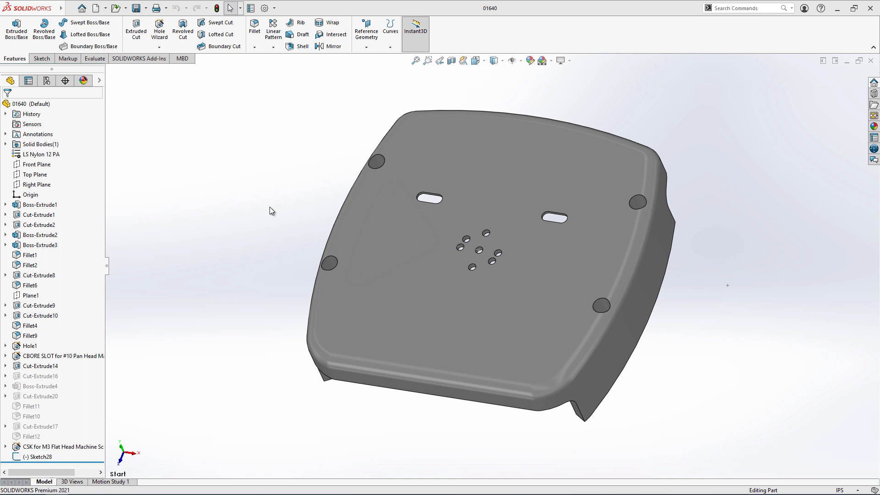
pyautogui.moveTo(267, 243)
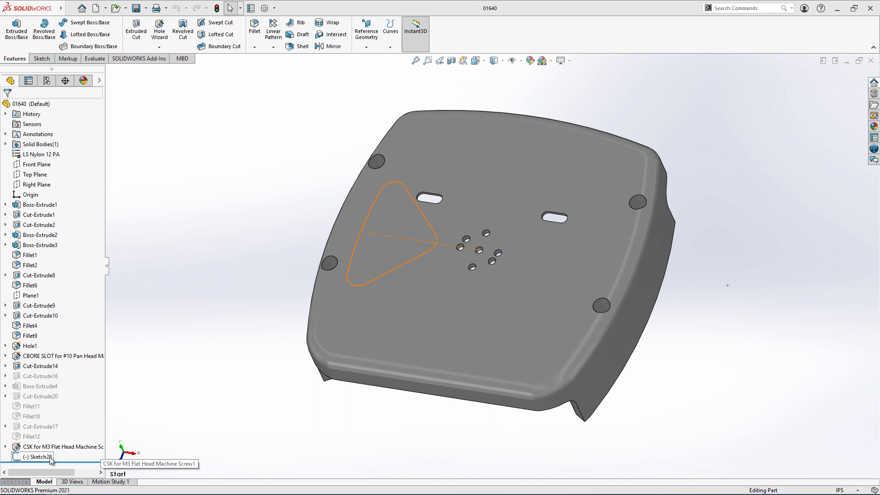
# - Change the inactive sketch colour in System Options > Colors to dark green
pyautogui.click(38, 457)
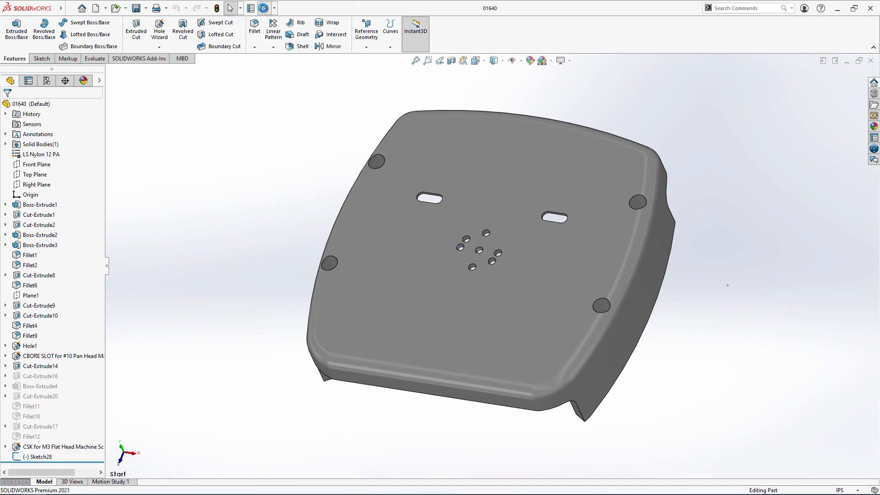
pyautogui.click(260, 8)
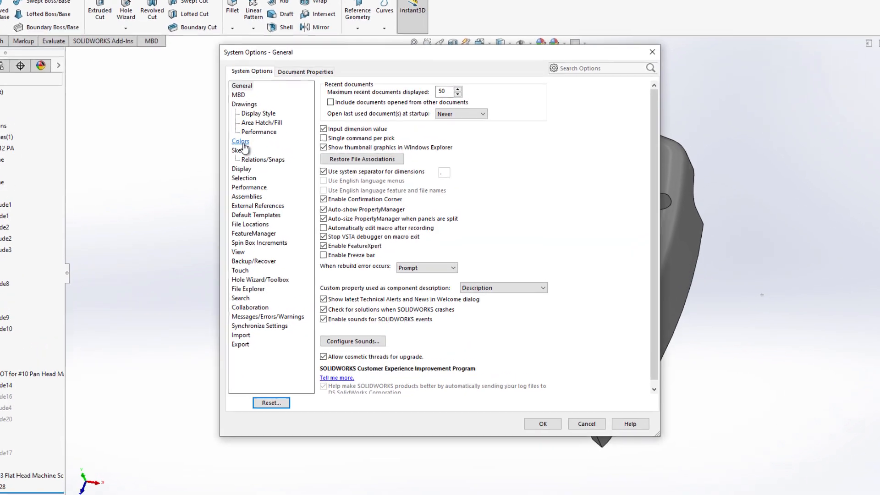
pyautogui.click(240, 140)
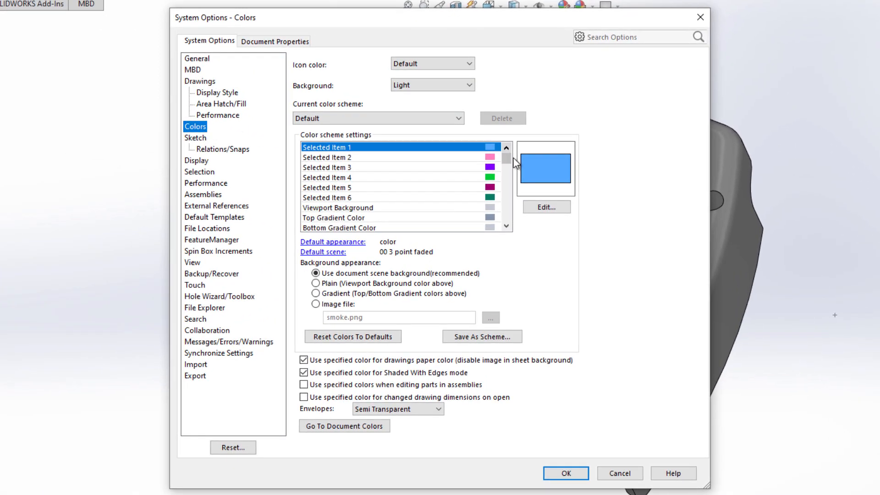
pyautogui.scroll(-3)
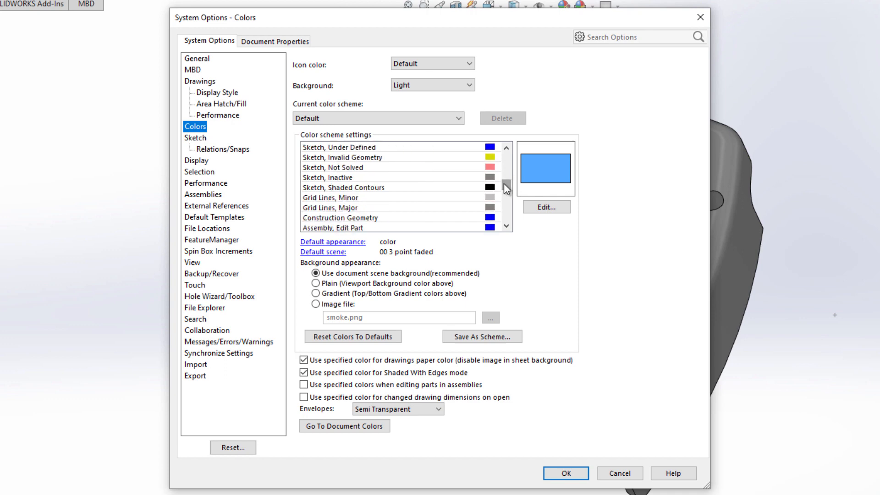
pyautogui.click(544, 207)
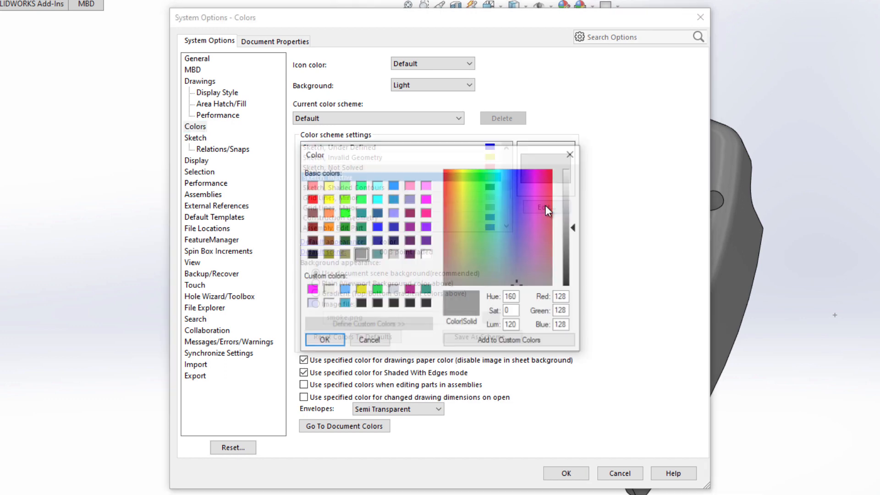
pyautogui.click(344, 226)
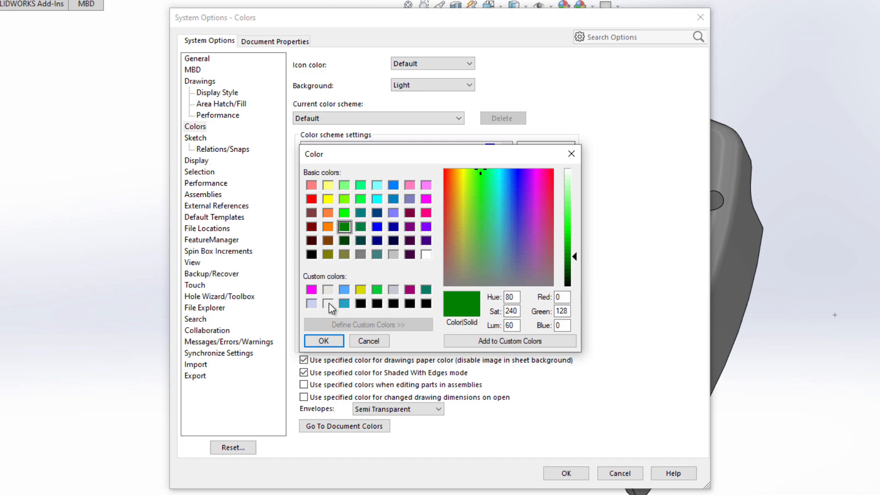
pyautogui.click(323, 340)
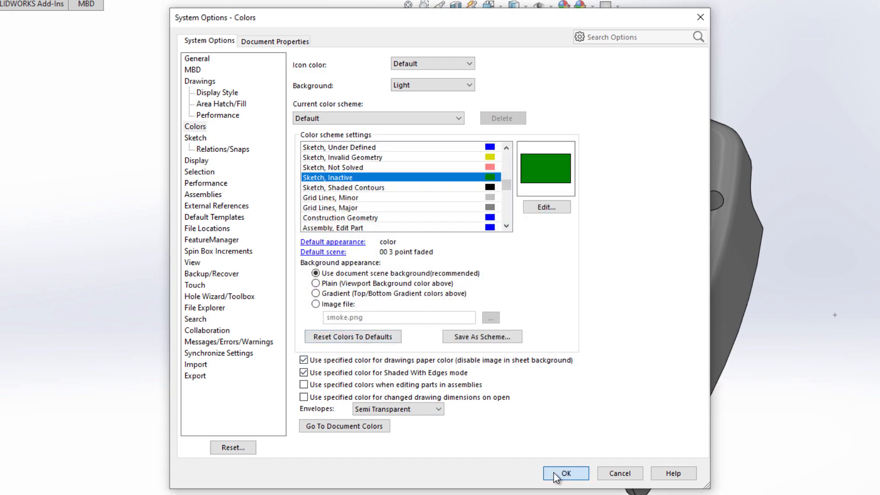
pyautogui.click(565, 473)
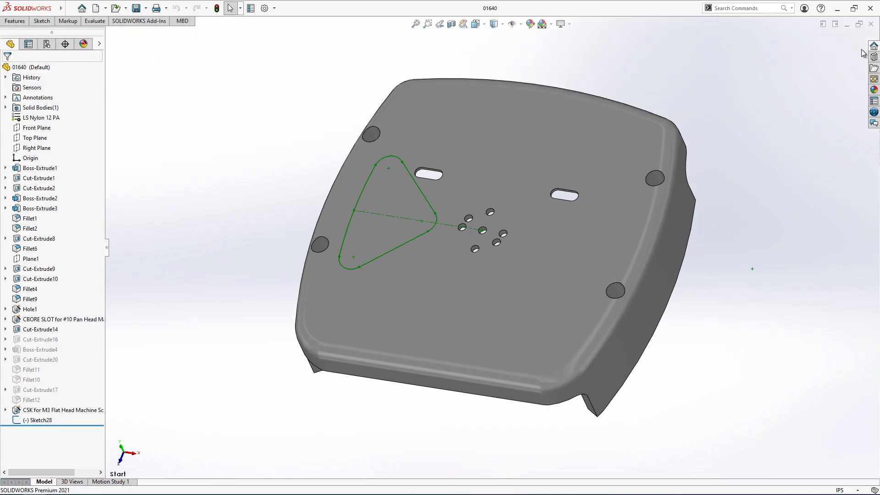
pyautogui.moveTo(333, 17)
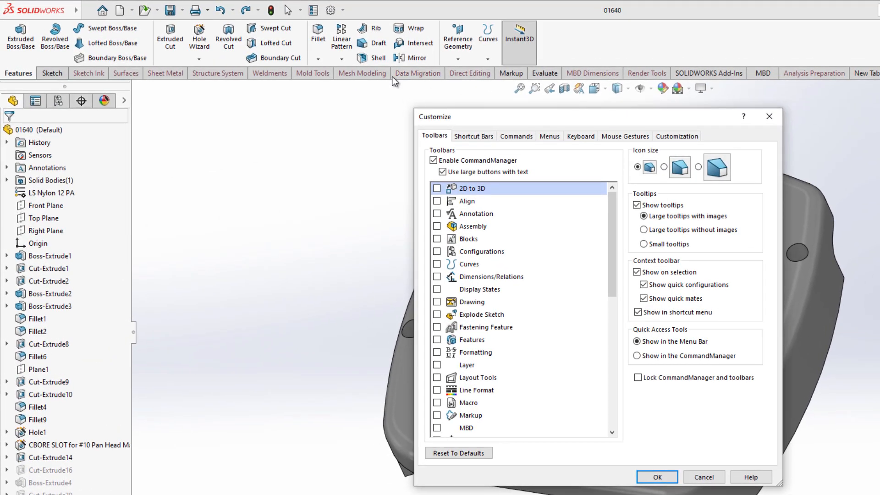
# - Set Quick Access Tools to Show in the CommandManager in Customize
pyautogui.click(636, 355)
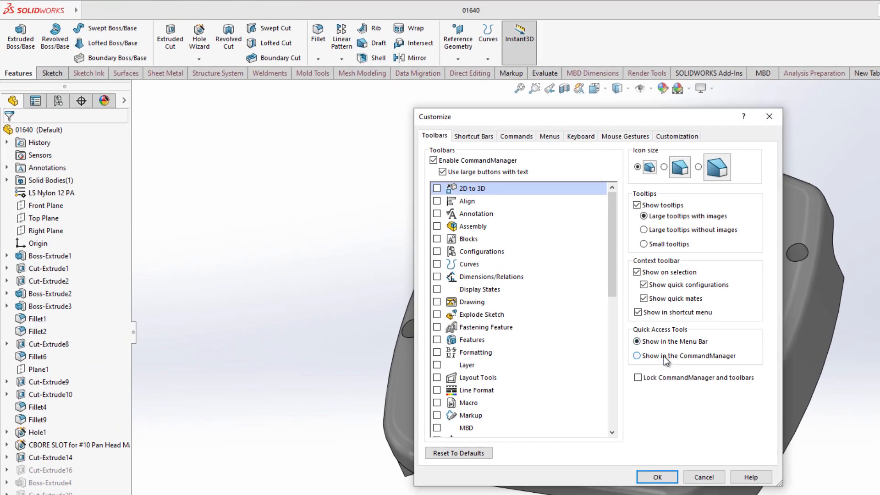
pyautogui.click(637, 355)
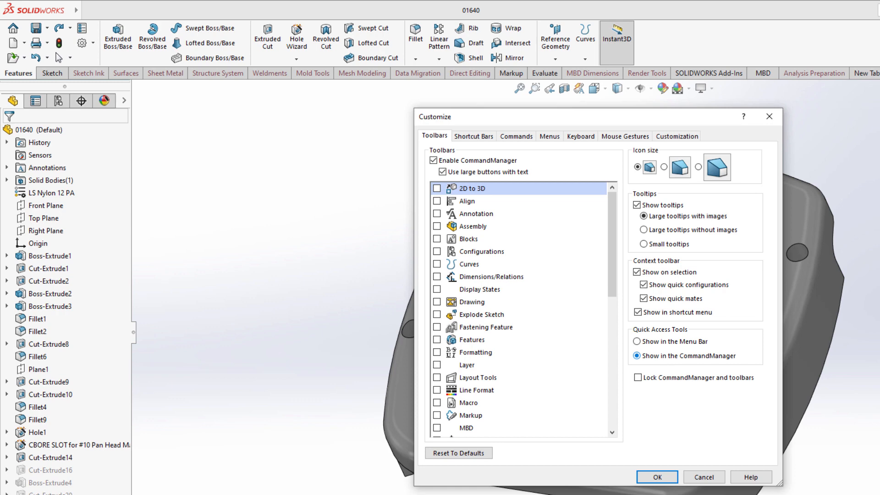
pyautogui.moveTo(145, 90)
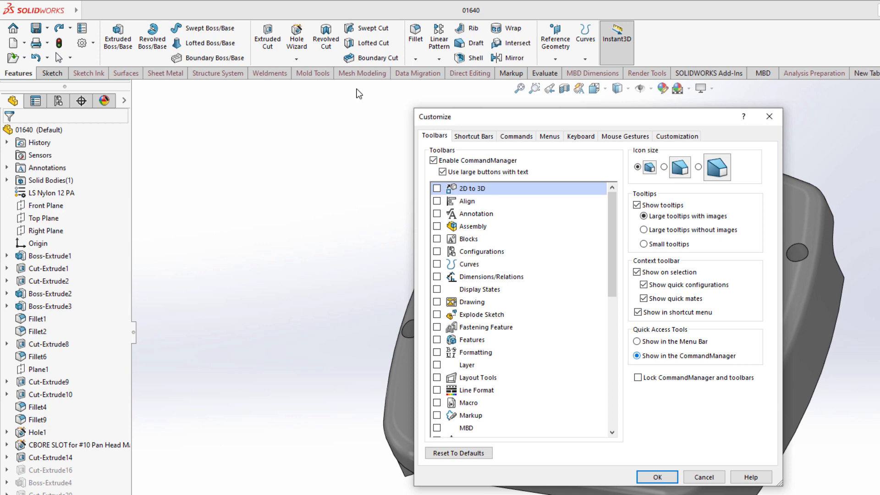
pyautogui.moveTo(477, 138)
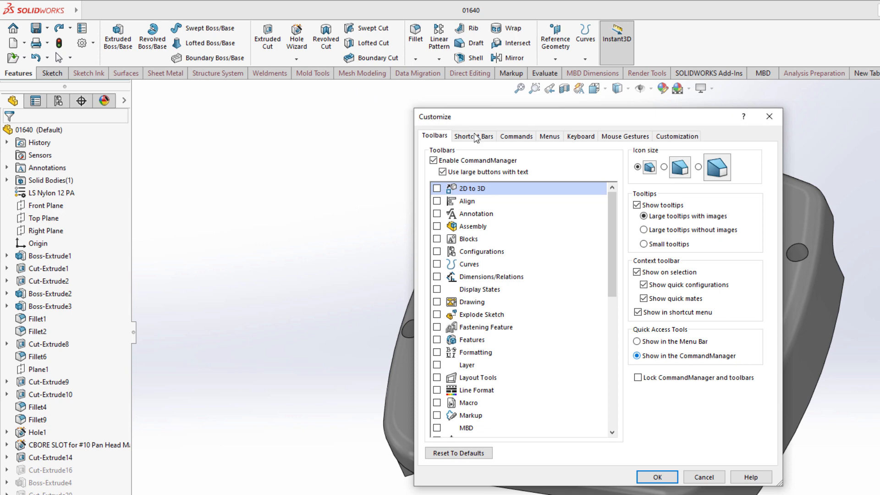
# - Search 'patt' under Shortcut Bars and add Circular Pattern to the Part shortcut bar
pyautogui.click(473, 136)
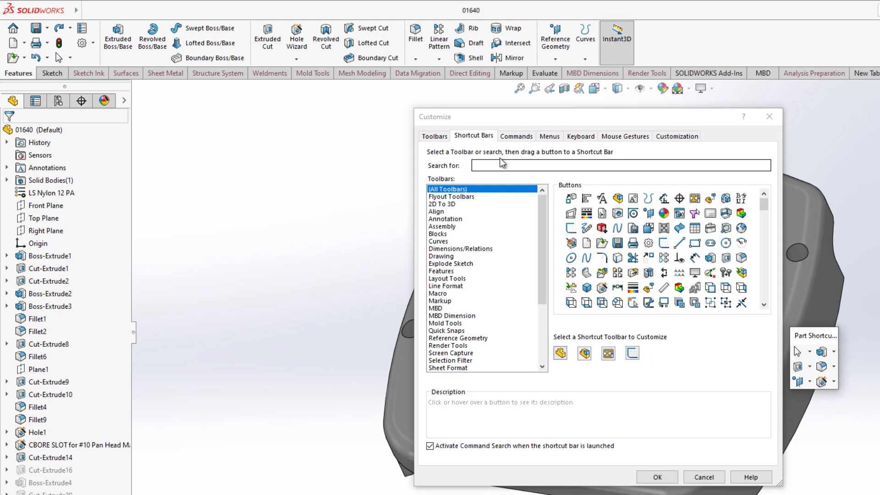
pyautogui.write('pattern')
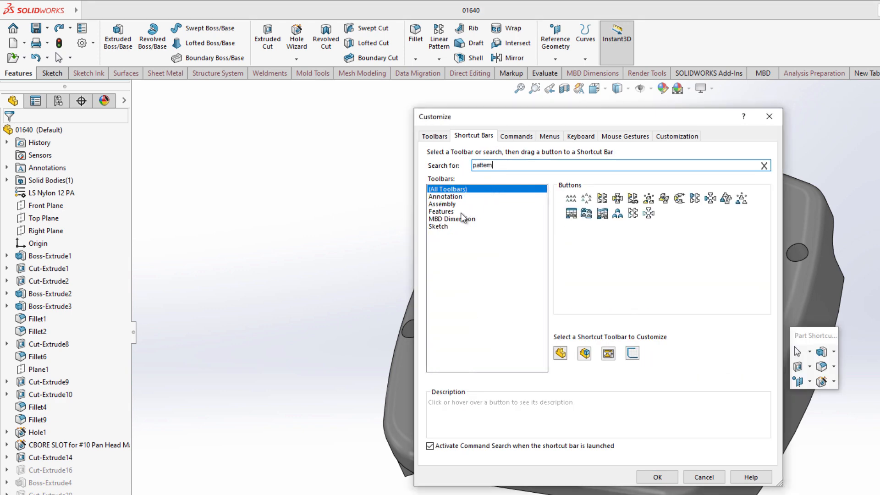
pyautogui.click(440, 211)
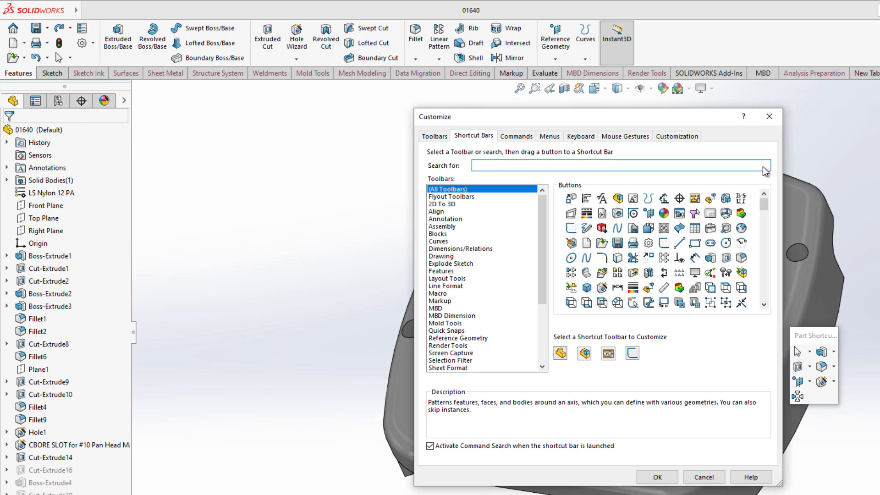
pyautogui.write('do')
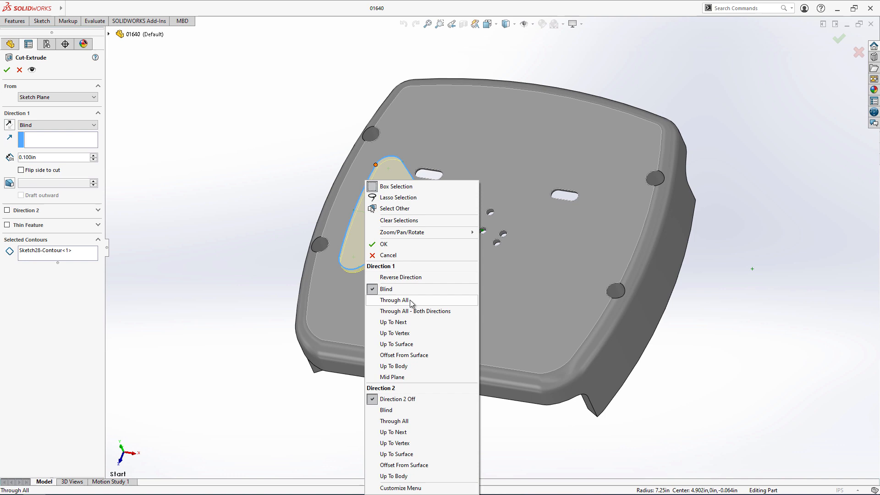
# - Cut Sketch28 Through All, then circular-pattern the cut four times
pyautogui.click(396, 300)
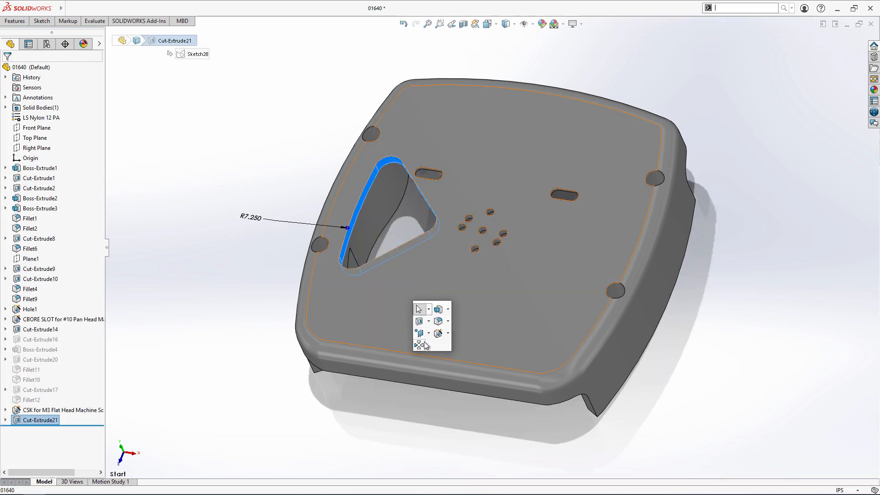
pyautogui.click(419, 340)
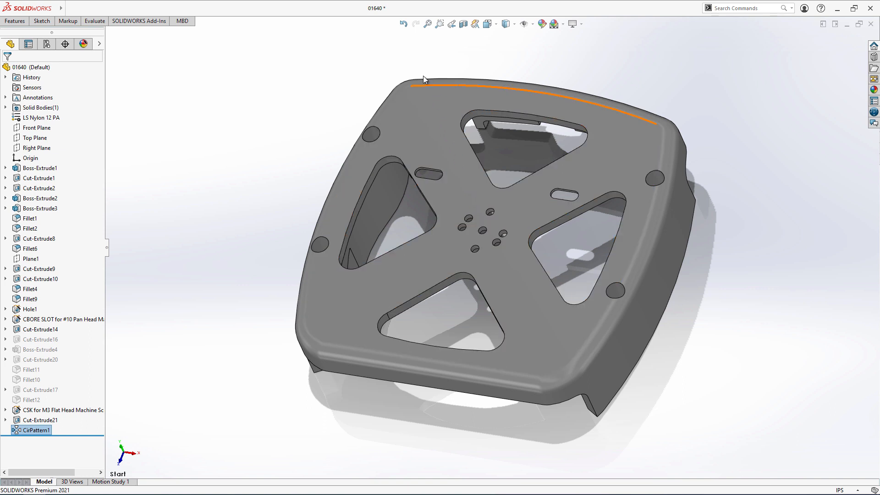
# - Undo the circular pattern and cut, then redo to restore Cut-Extrude21
pyautogui.click(403, 24)
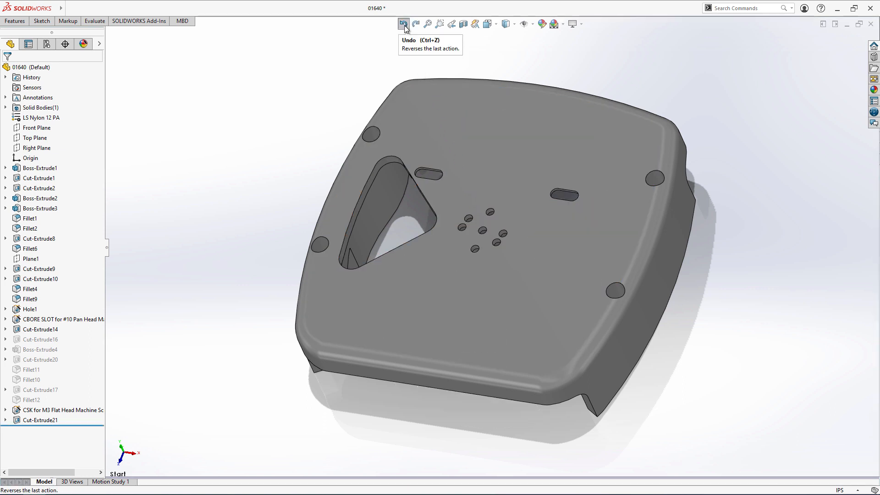
pyautogui.click(402, 23)
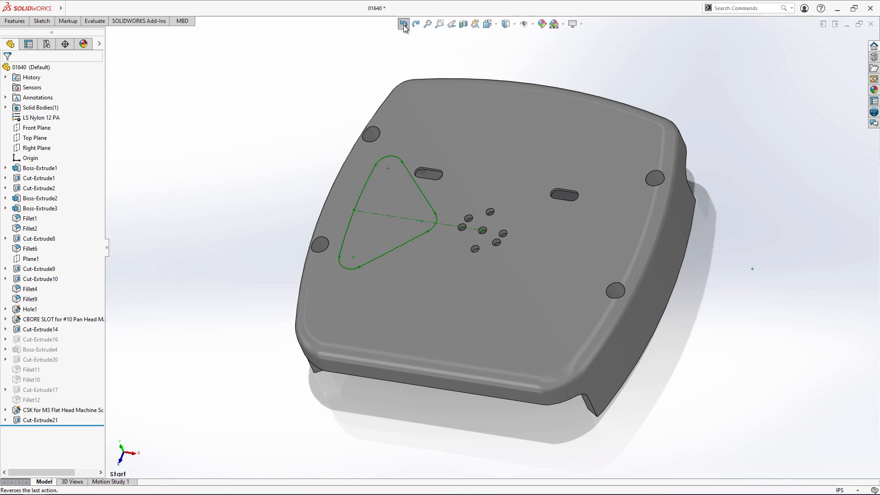
pyautogui.click(403, 23)
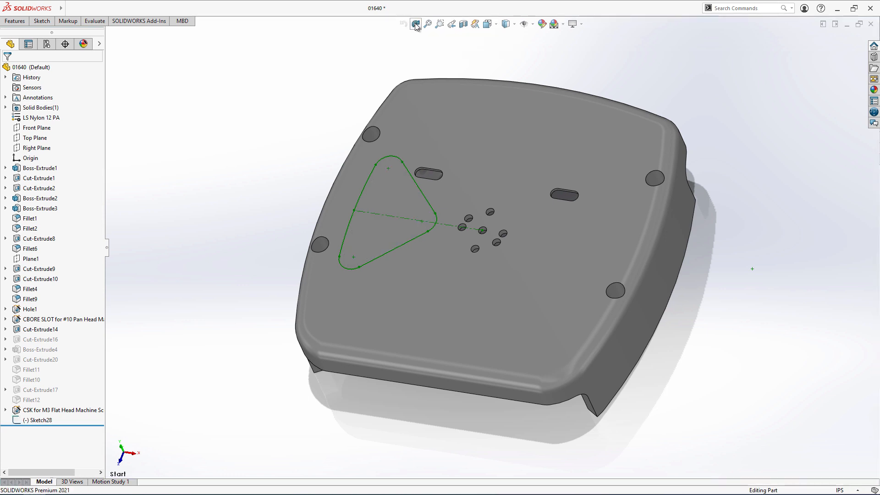
pyautogui.click(414, 23)
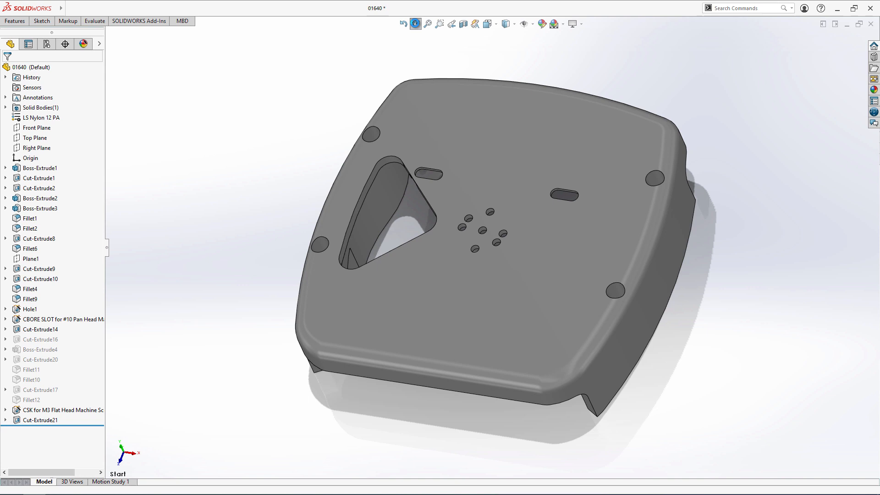